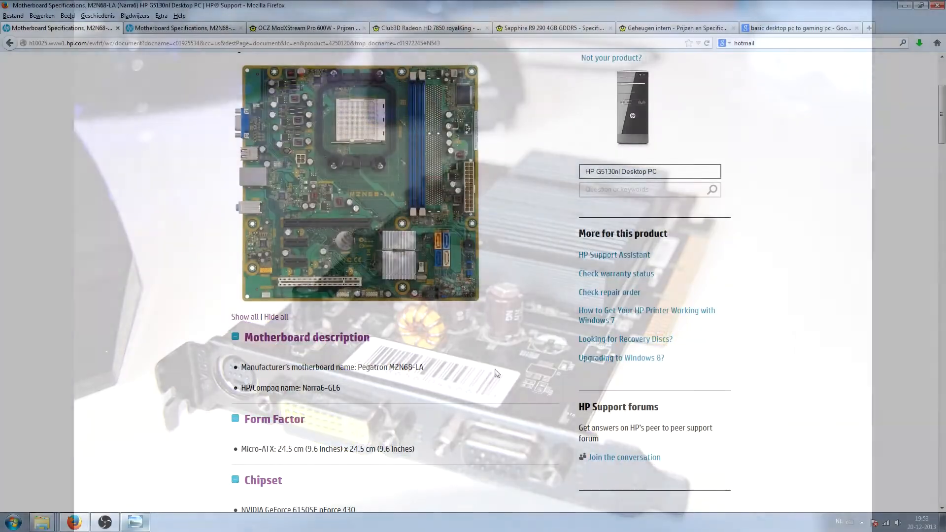
Highlight the Micro-ATX form factor and the NVIDIA GeForce 6150SE nForce 430 chipset entries
scroll(up, 3)
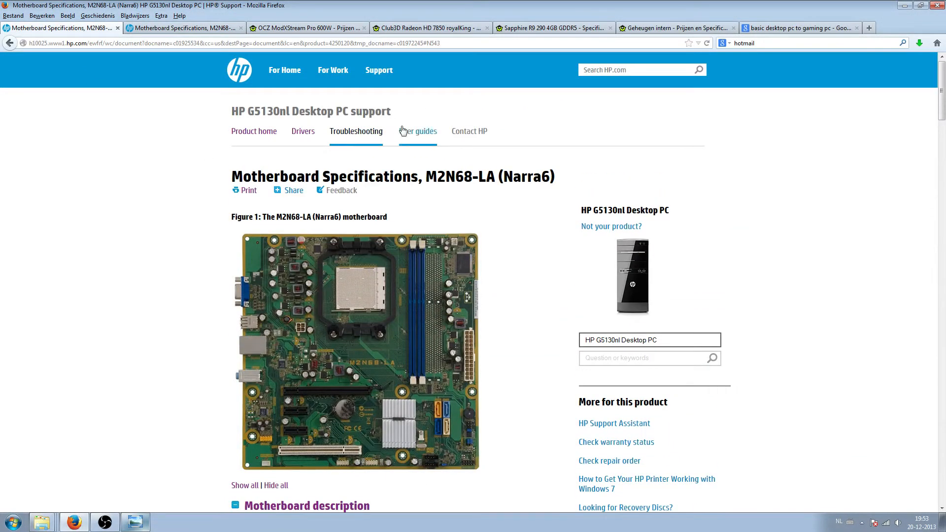
scroll(down, 3)
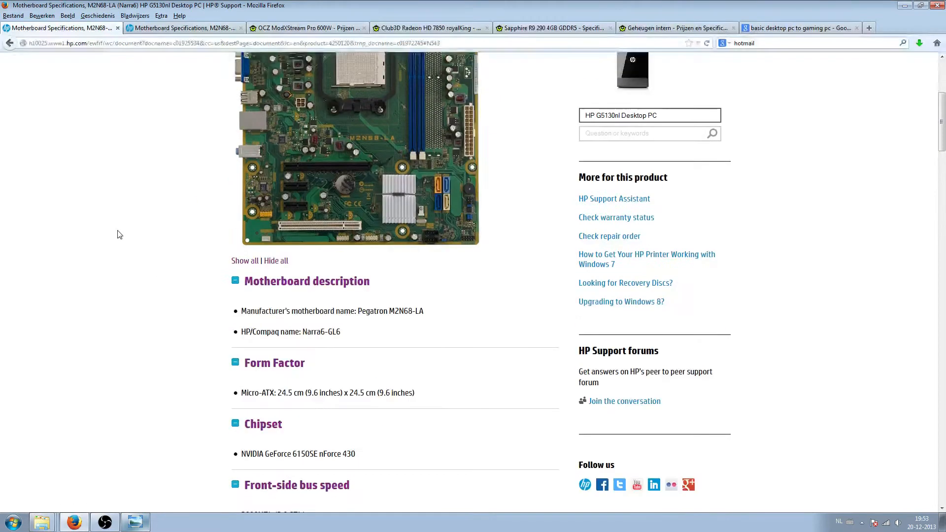
scroll(down, 3)
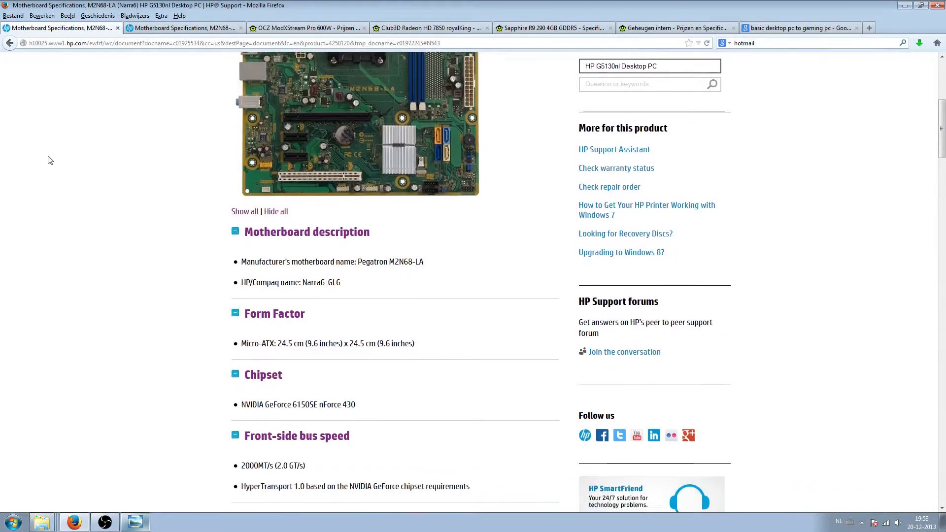
scroll(up, 3)
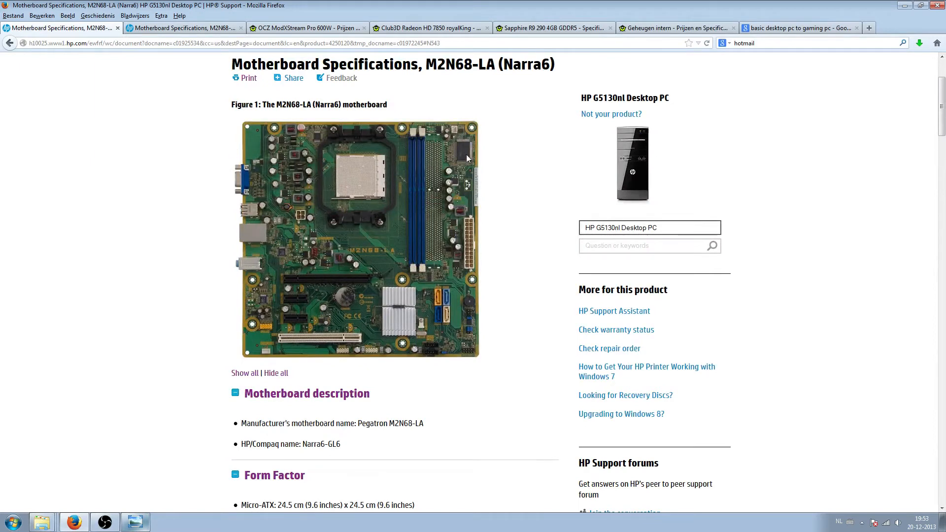
scroll(down, 3)
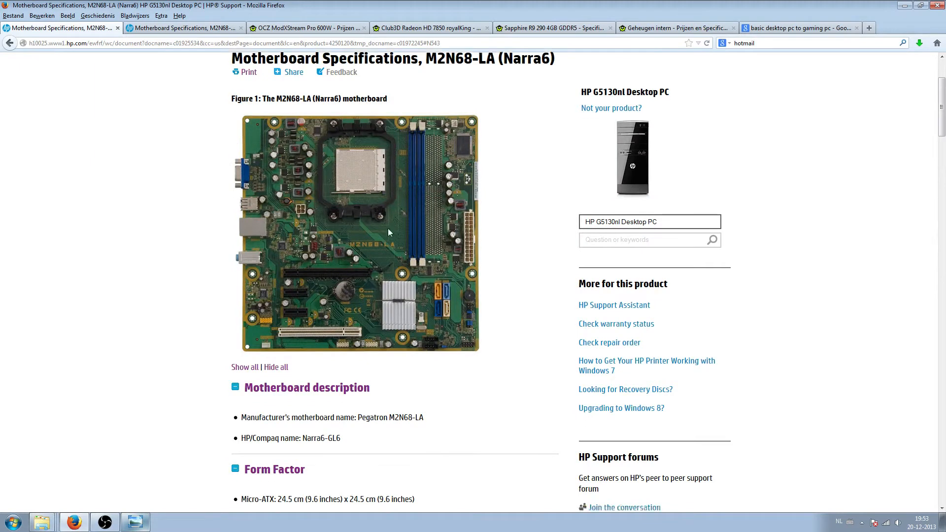
scroll(down, 3)
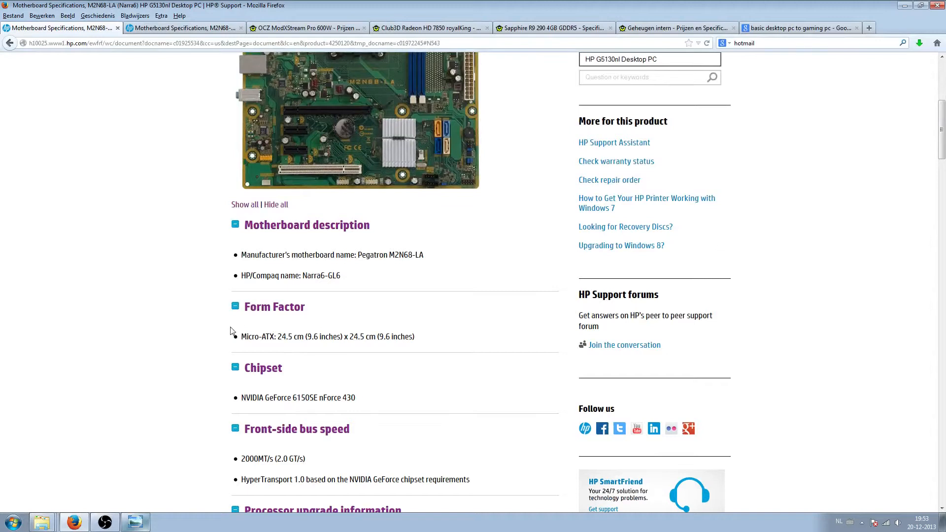
double_click(256, 337)
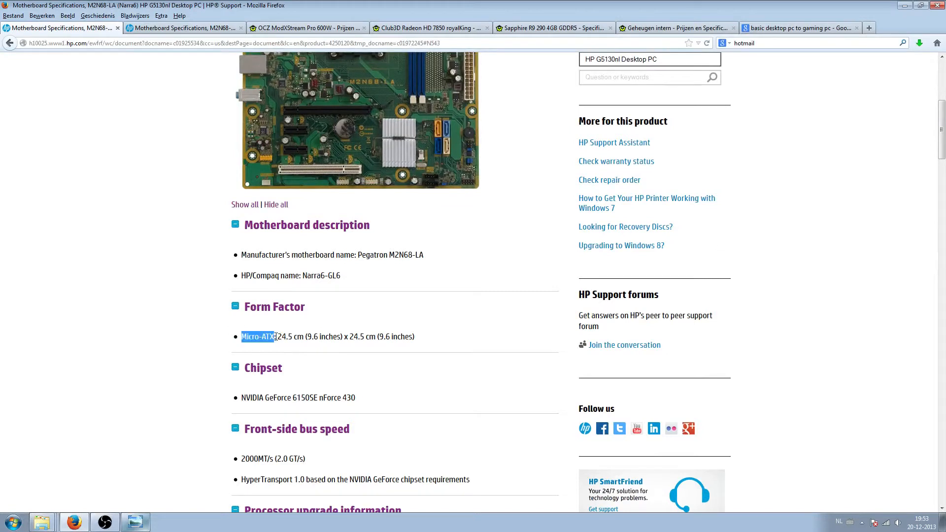
mouse_move(435, 322)
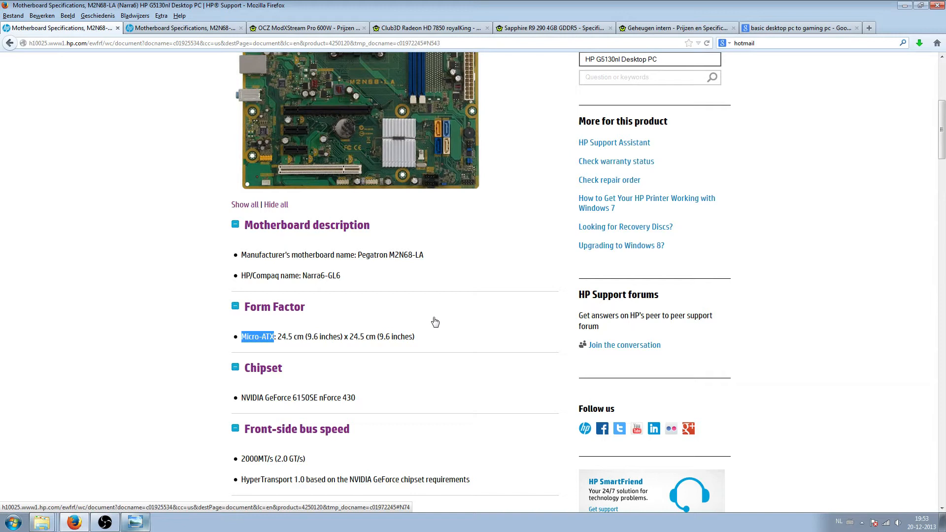
double_click(302, 398)
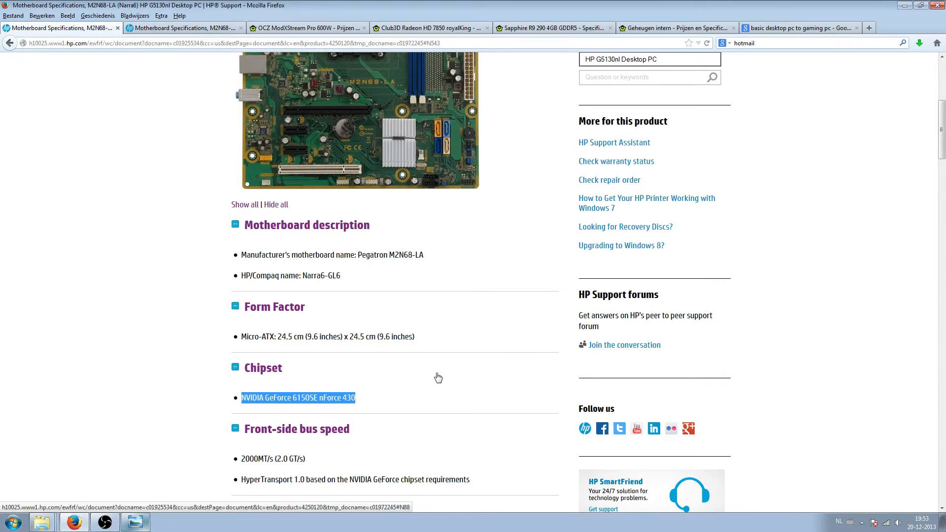
Point out the 95 watt TDP figure and the supported Phenom II processors, then move on to memory info
scroll(up, 3)
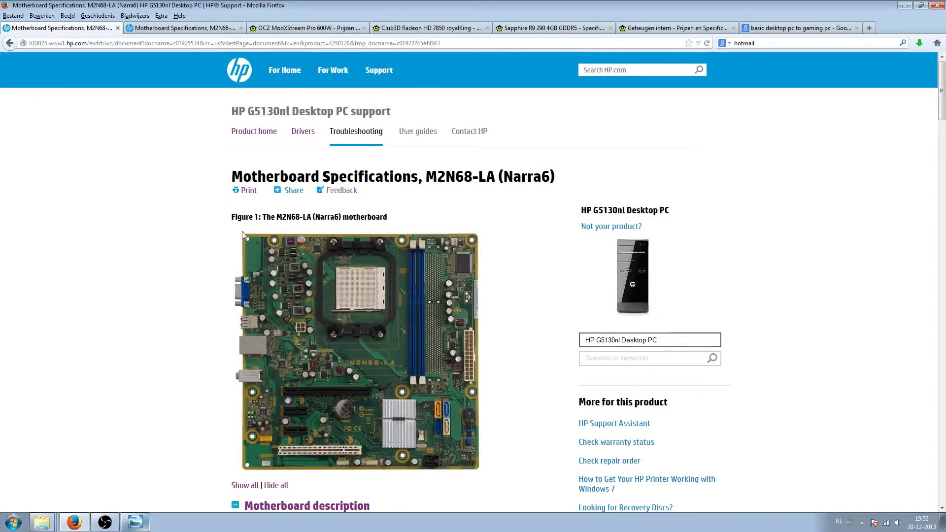
scroll(down, 3)
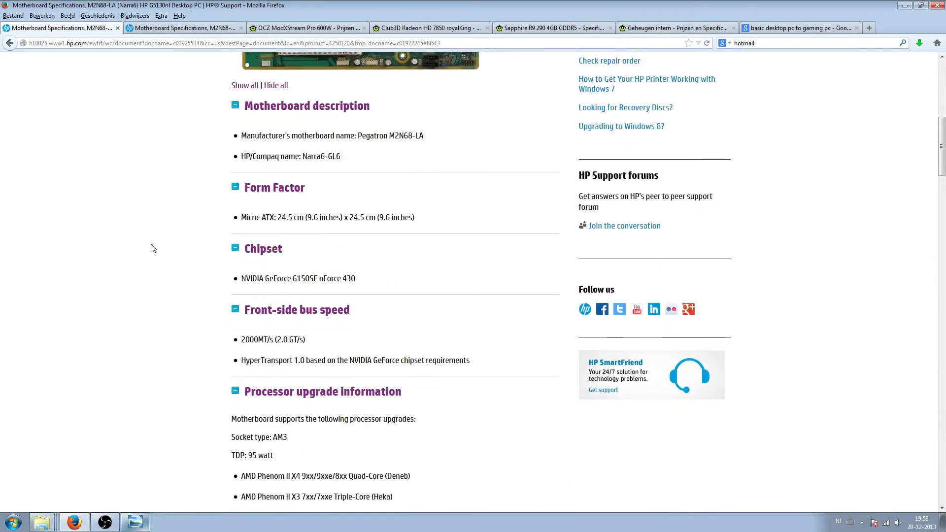
scroll(down, 3)
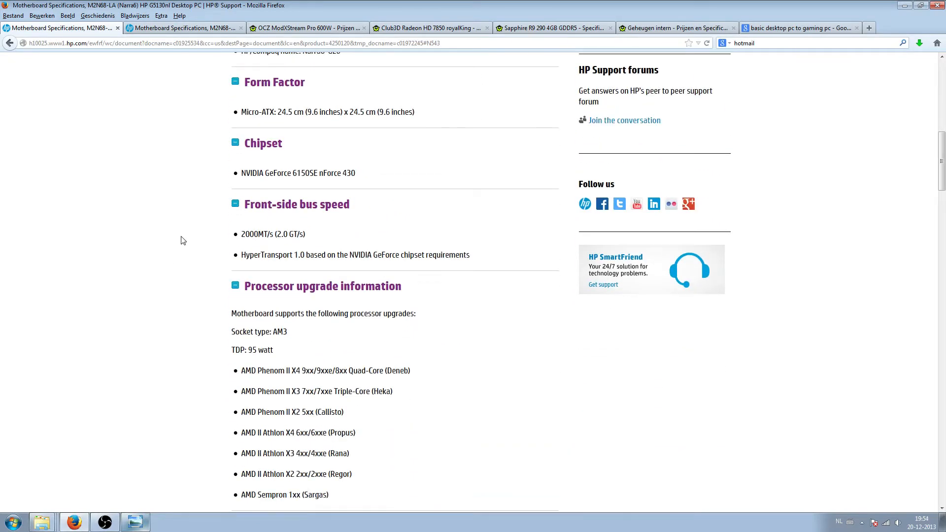
scroll(down, 3)
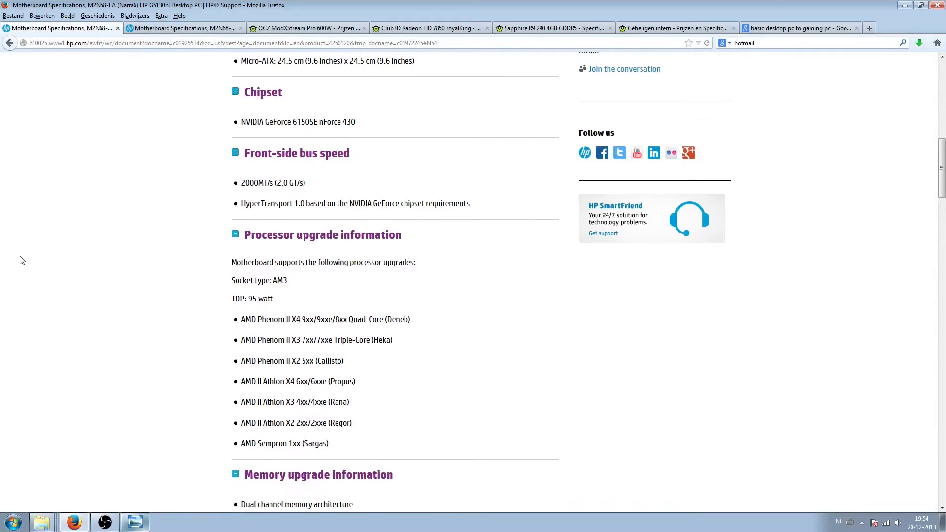
scroll(up, 3)
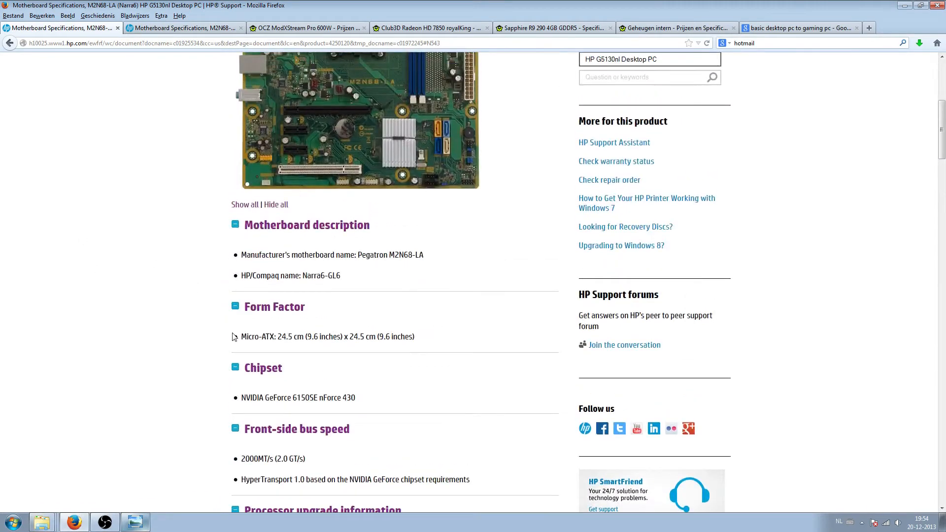
scroll(down, 3)
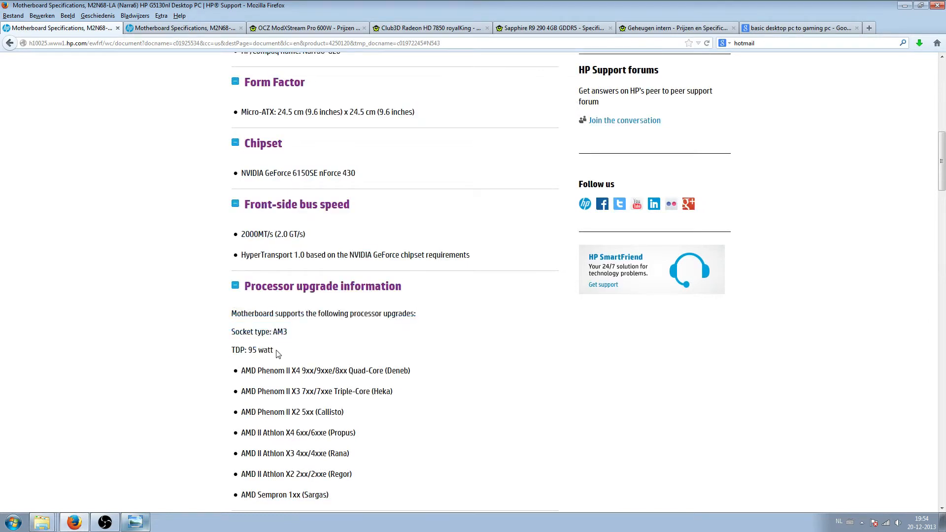
mouse_move(277, 355)
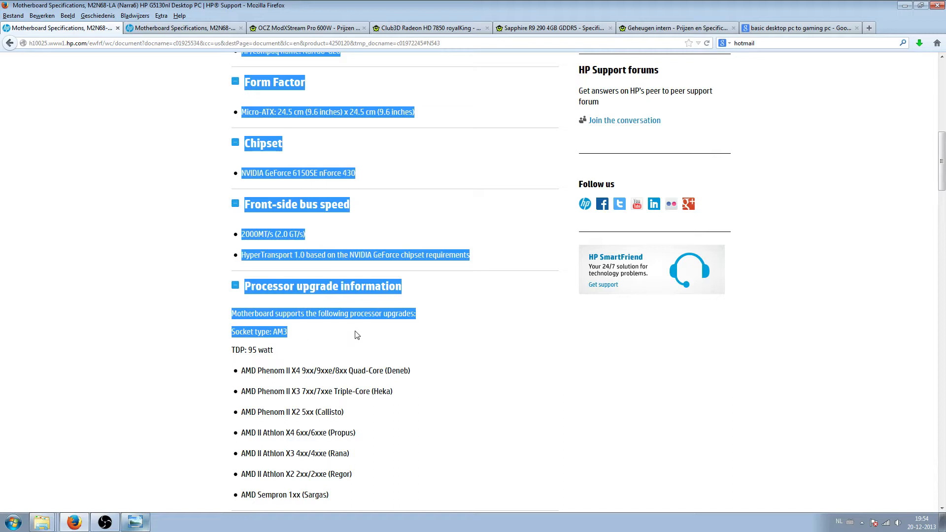
click(357, 335)
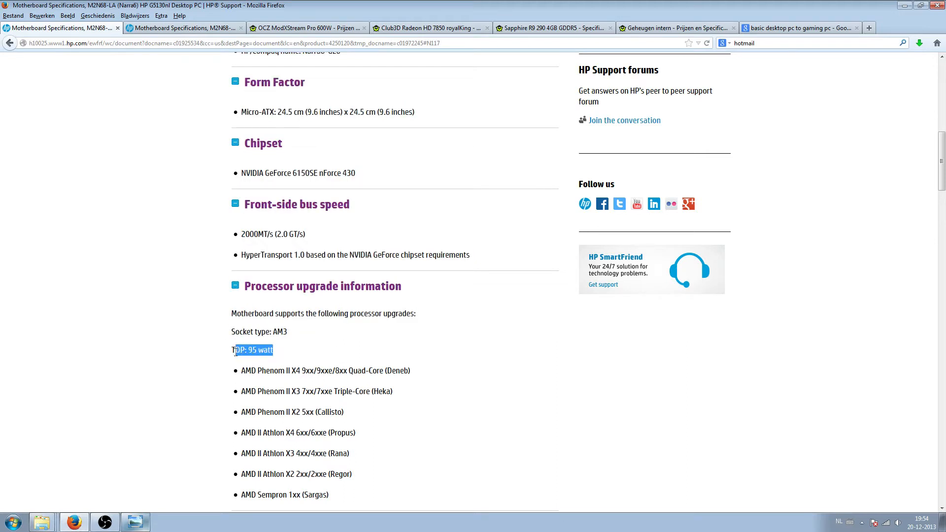
click(355, 352)
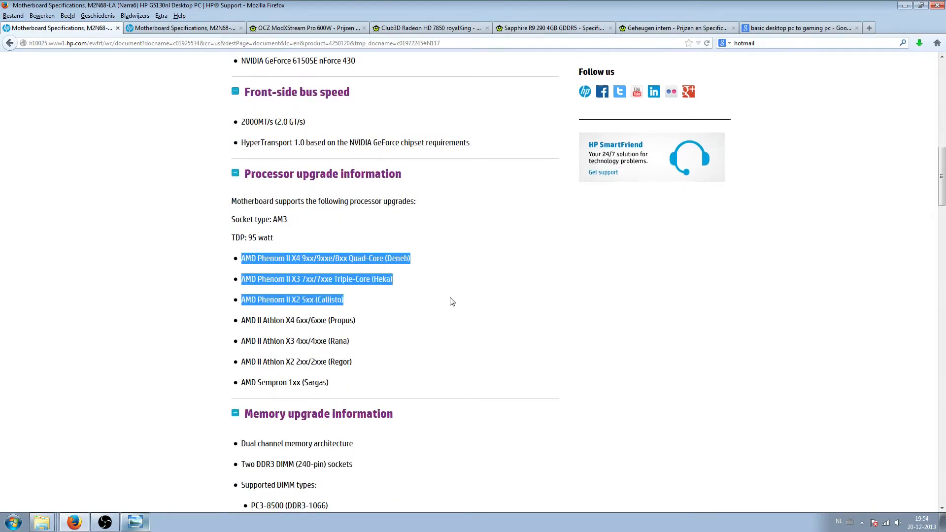
click(330, 332)
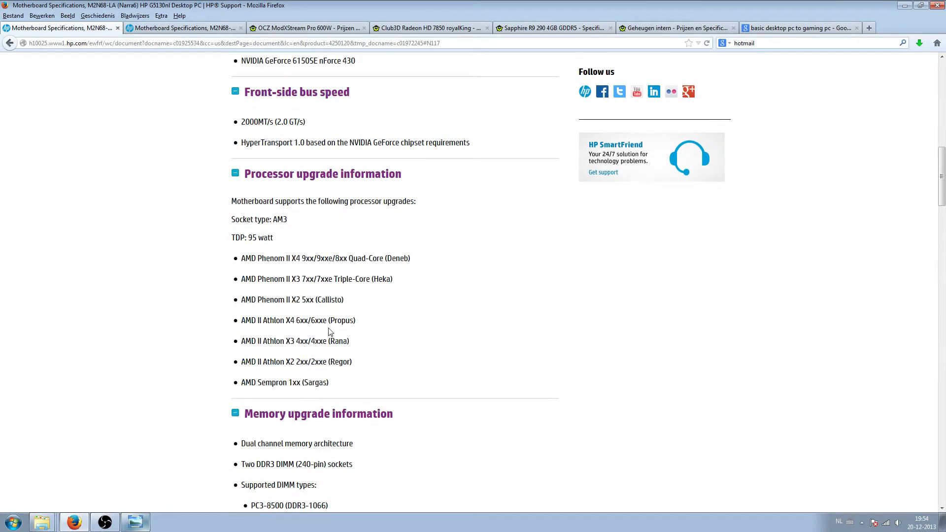
mouse_move(356, 378)
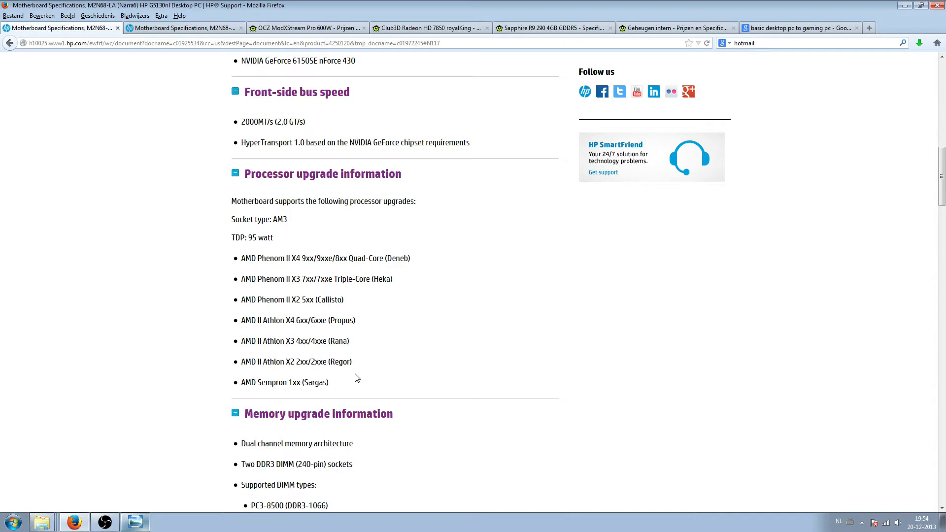
mouse_move(440, 310)
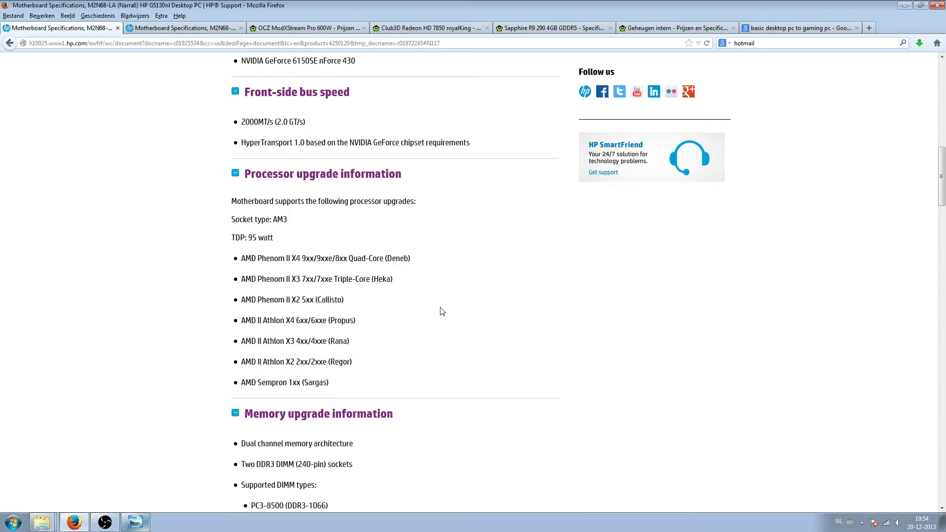
mouse_move(425, 296)
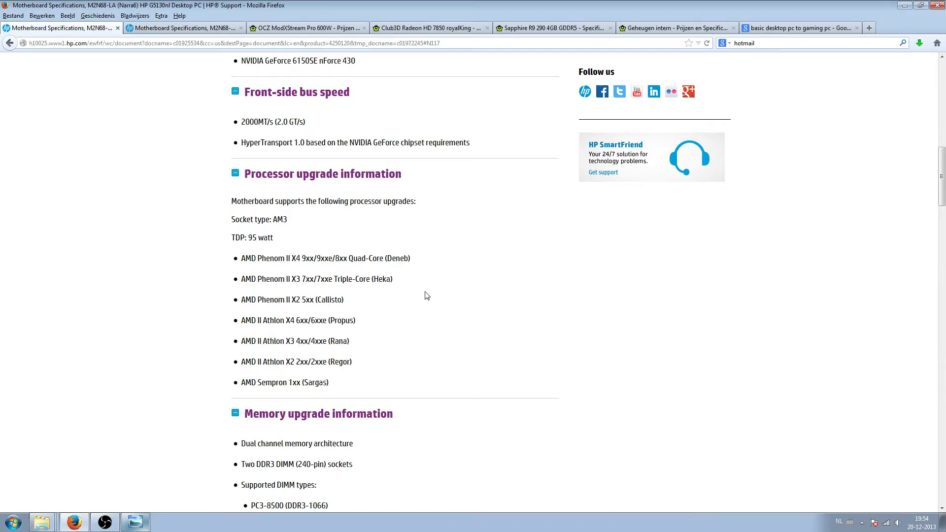
scroll(down, 3)
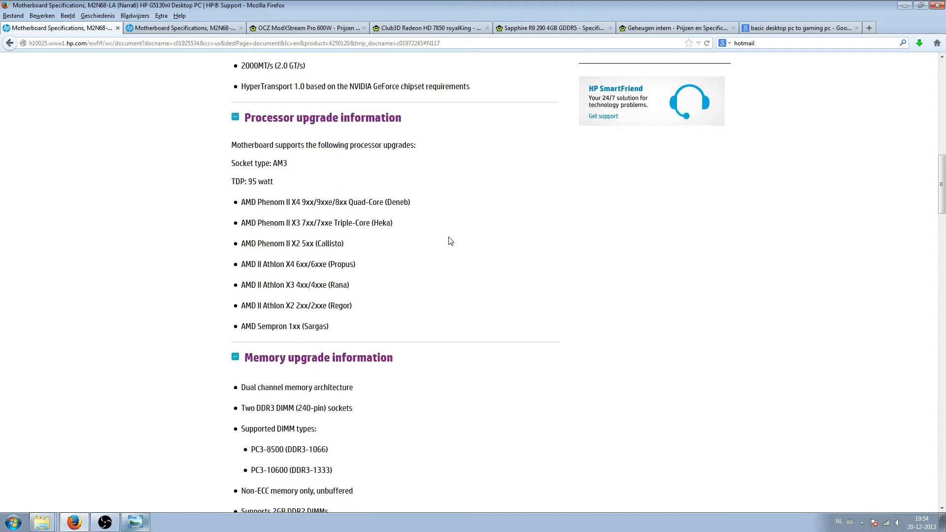
mouse_move(454, 230)
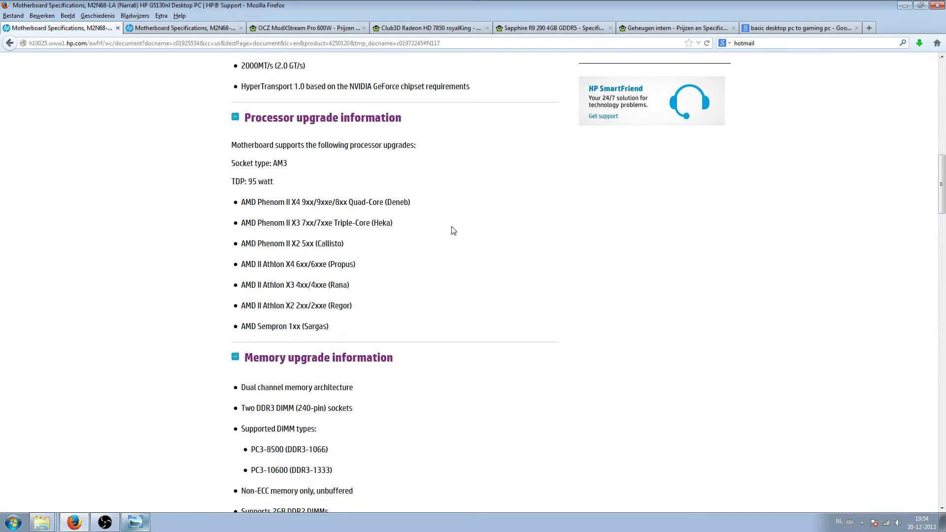
mouse_move(443, 228)
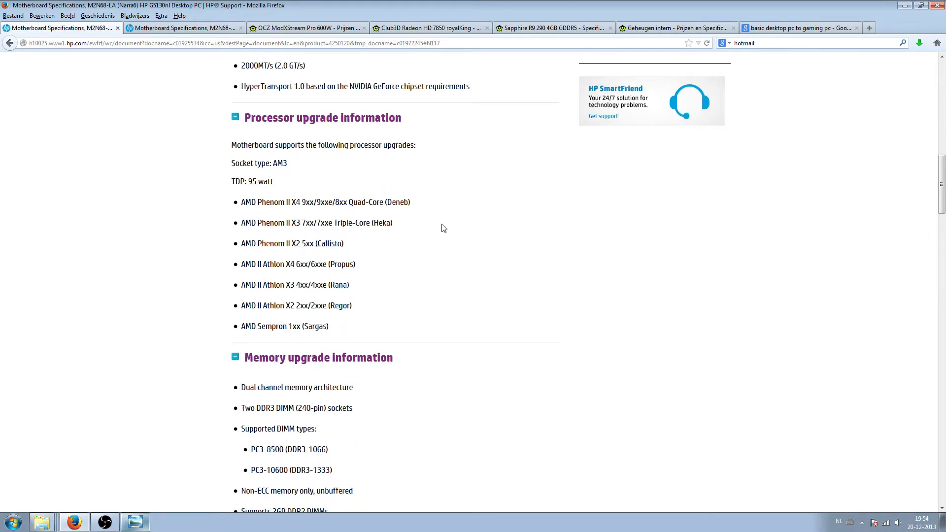
Review the motherboard image, then mark the Two DDR3 DIMM (240-pin) sockets line under Memory upgrade information
scroll(up, 3)
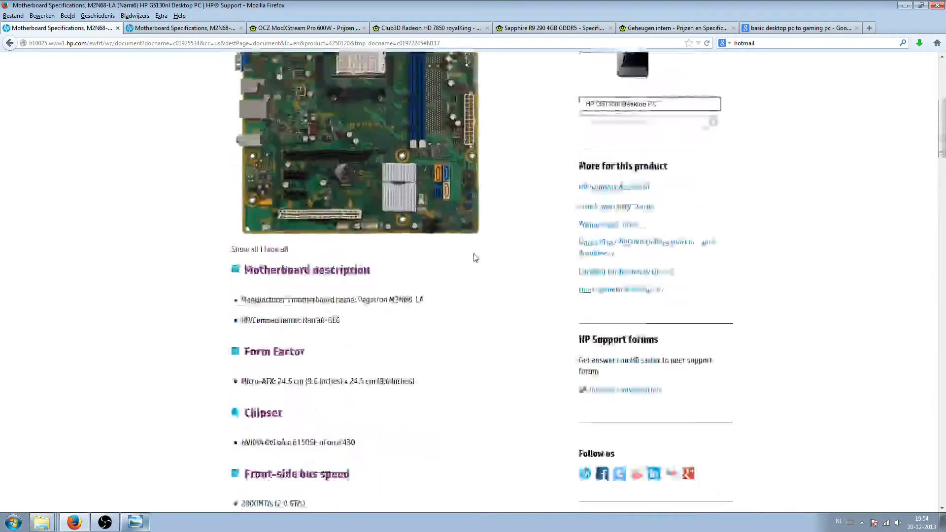
scroll(up, 3)
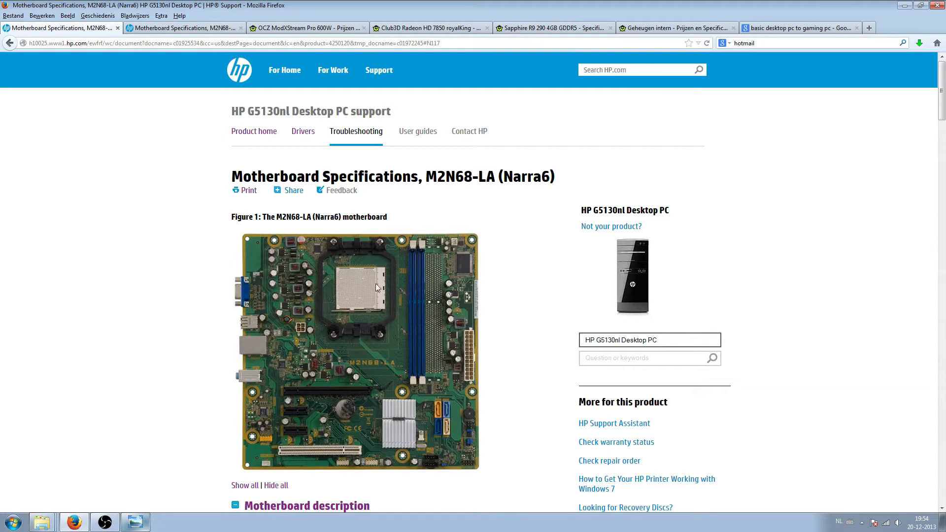
mouse_move(445, 258)
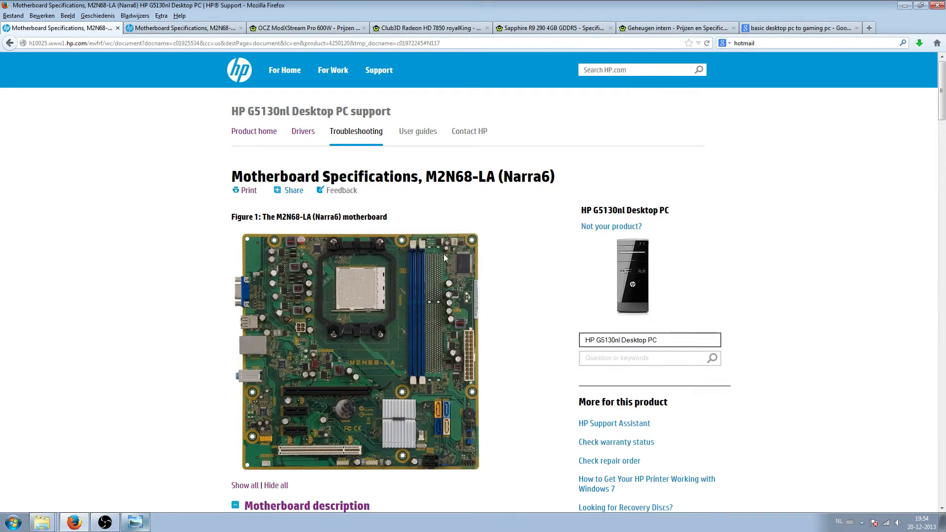
scroll(down, 3)
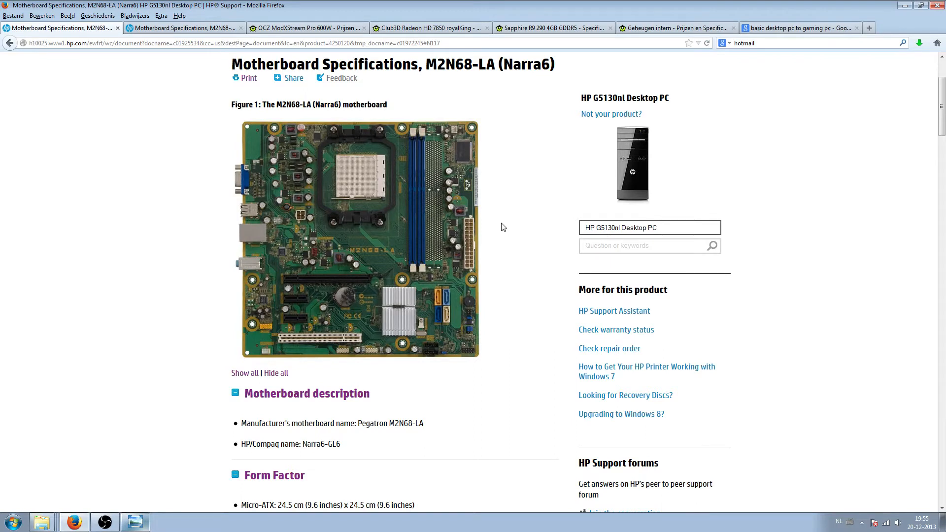
mouse_move(452, 164)
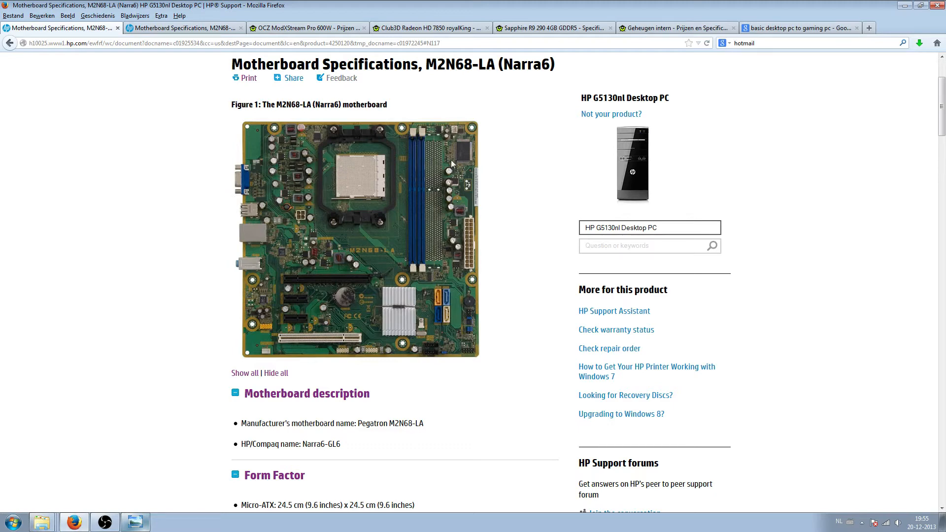
scroll(down, 3)
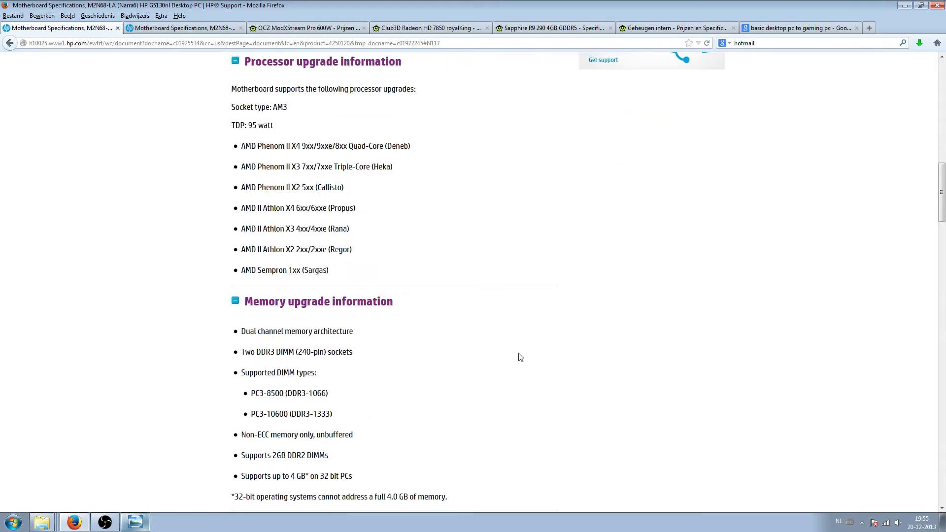
scroll(down, 3)
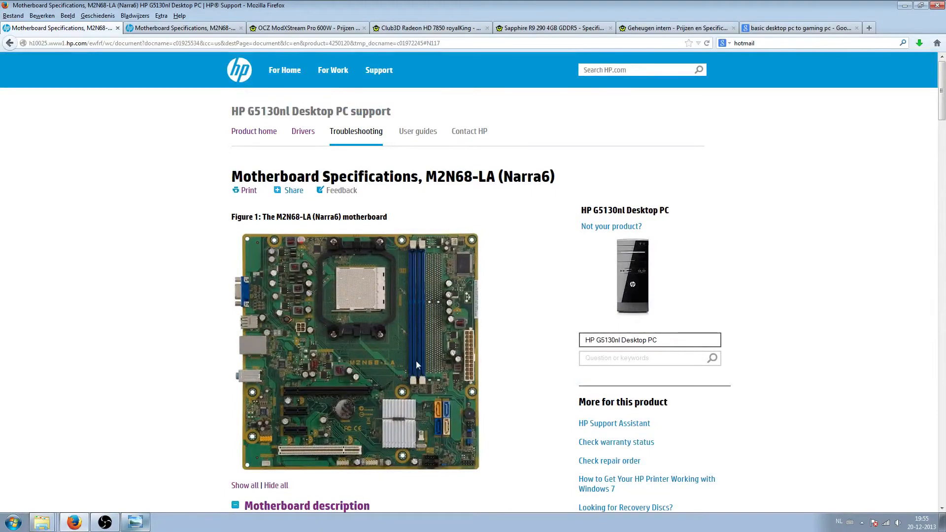
mouse_move(84, 316)
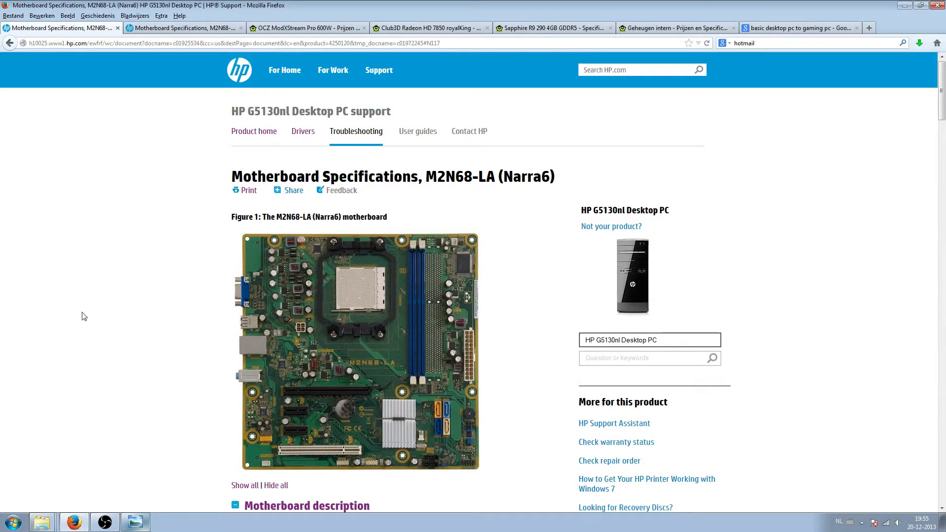
scroll(down, 3)
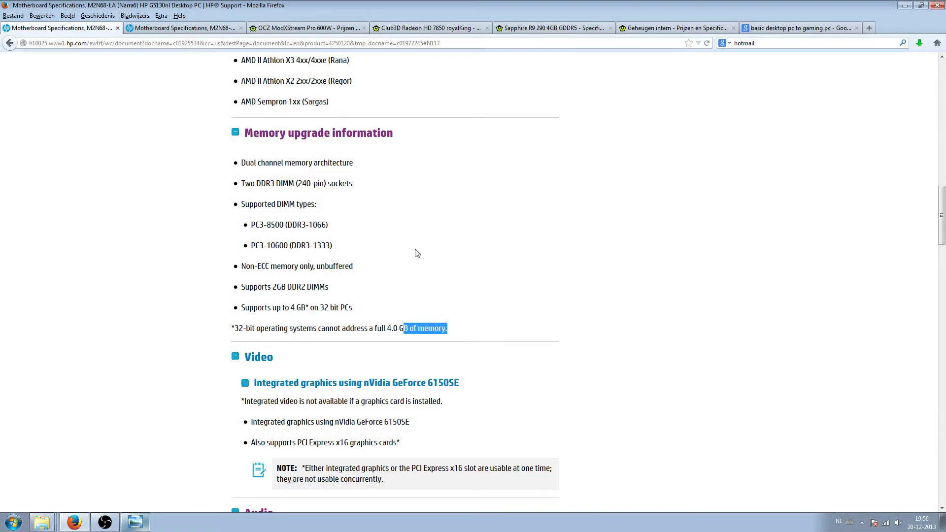
scroll(up, 3)
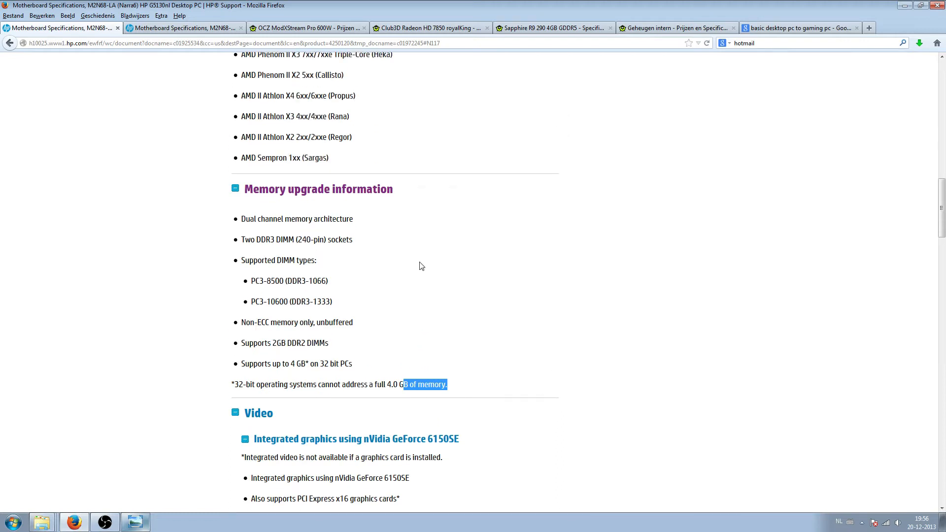
mouse_move(352, 314)
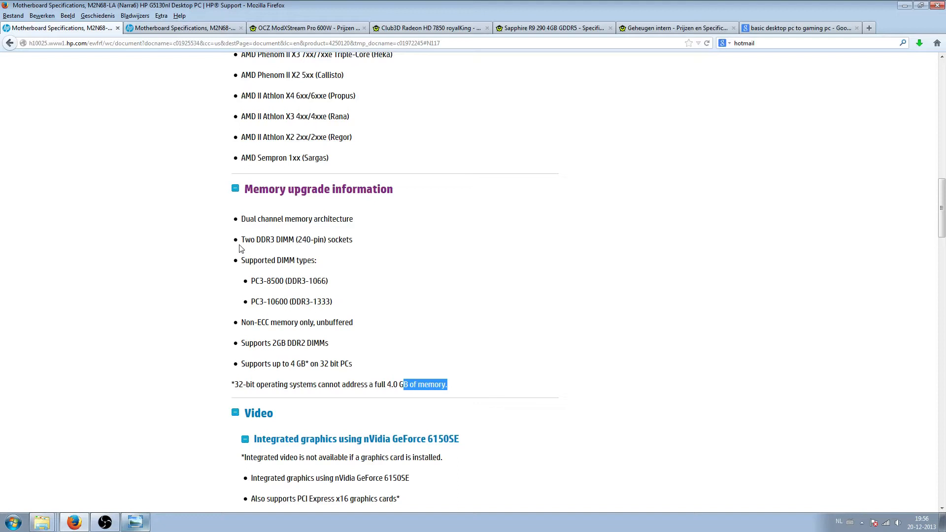
double_click(296, 239)
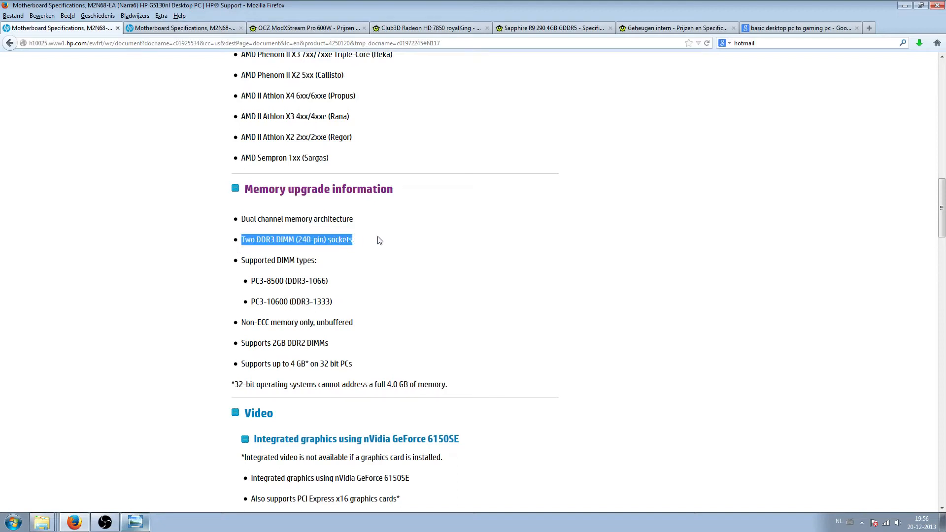
mouse_move(328, 275)
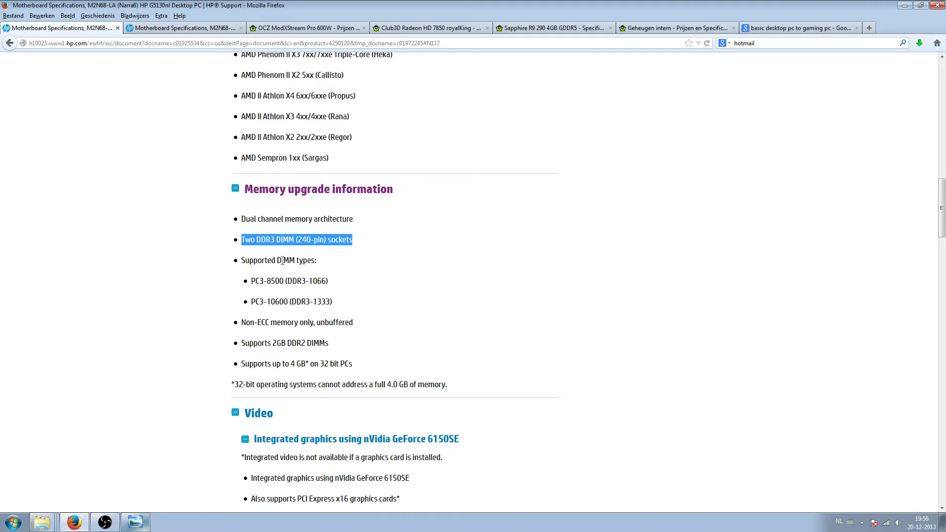
click(341, 307)
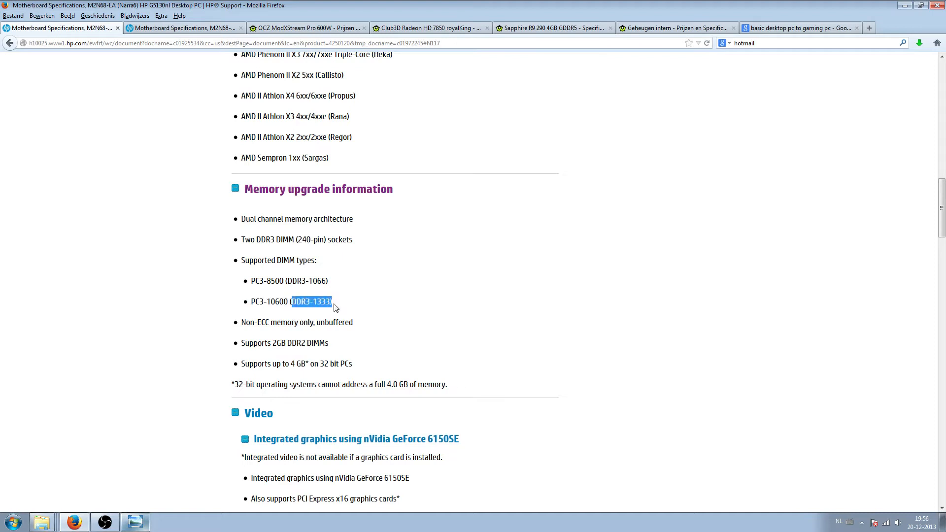
mouse_move(365, 309)
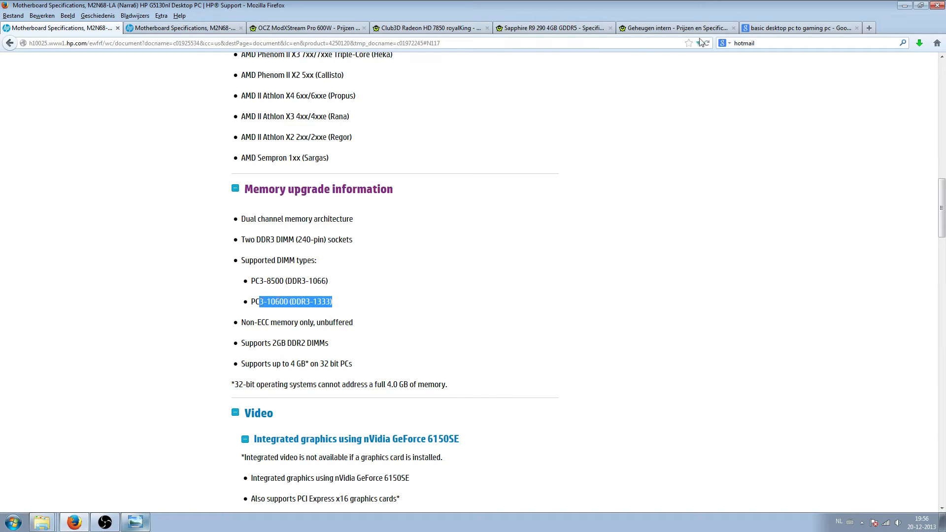
Show the Tweakers internal memory listing with 8GB DDR3 PC3-10600 kits such as the Corsair CMX8GX3M2A1333C9
click(675, 28)
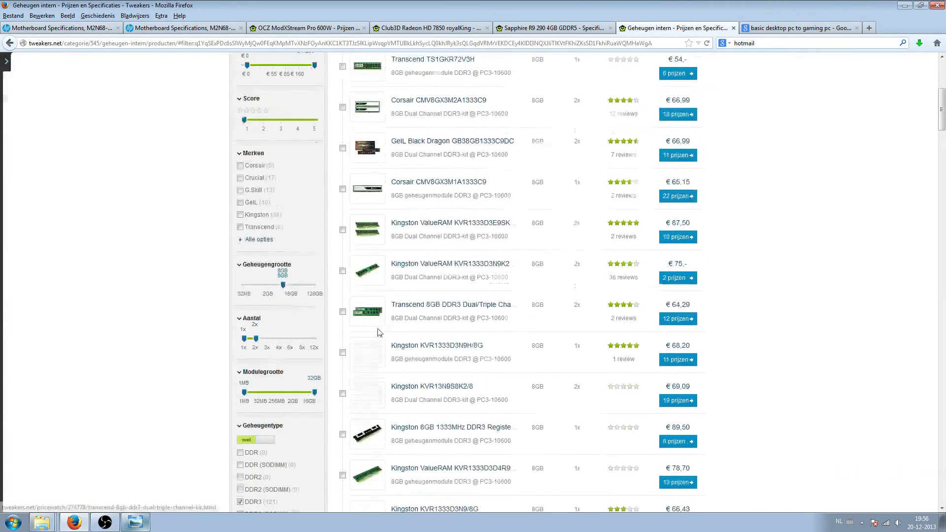
scroll(down, 3)
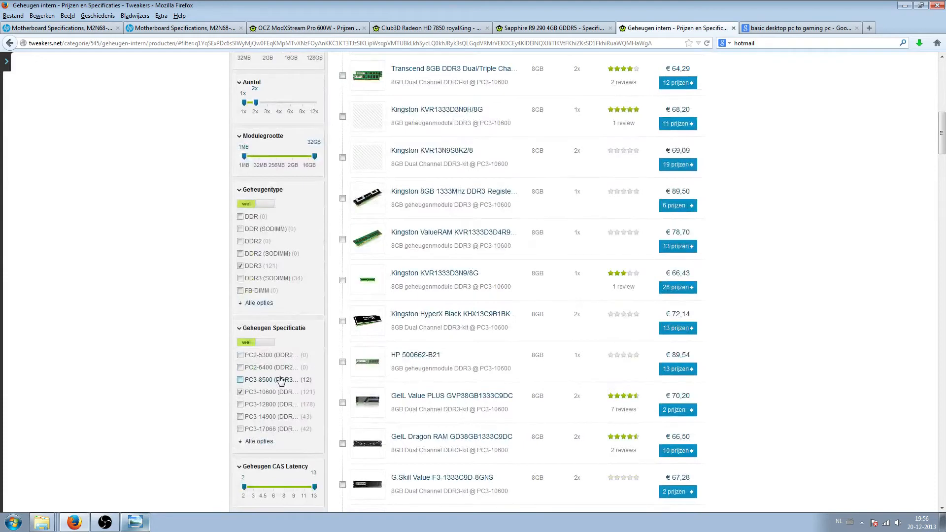
scroll(up, 3)
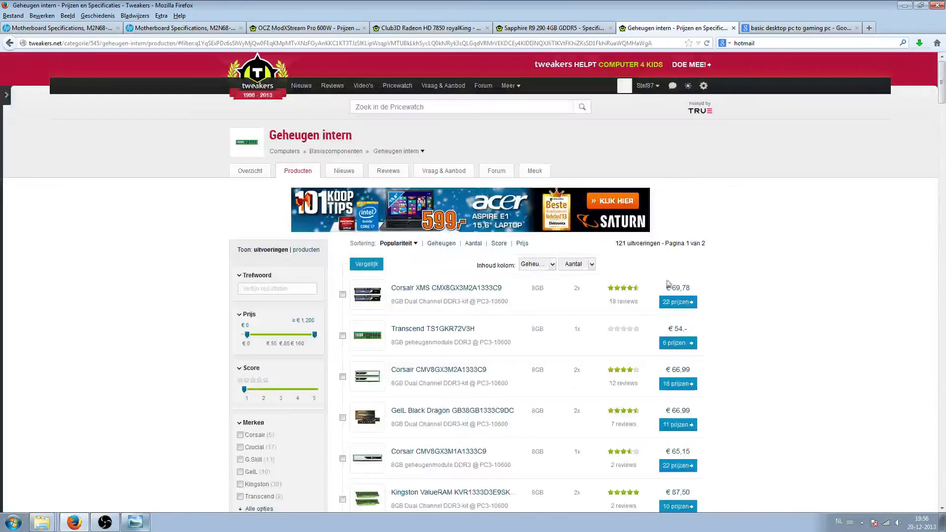
mouse_move(633, 299)
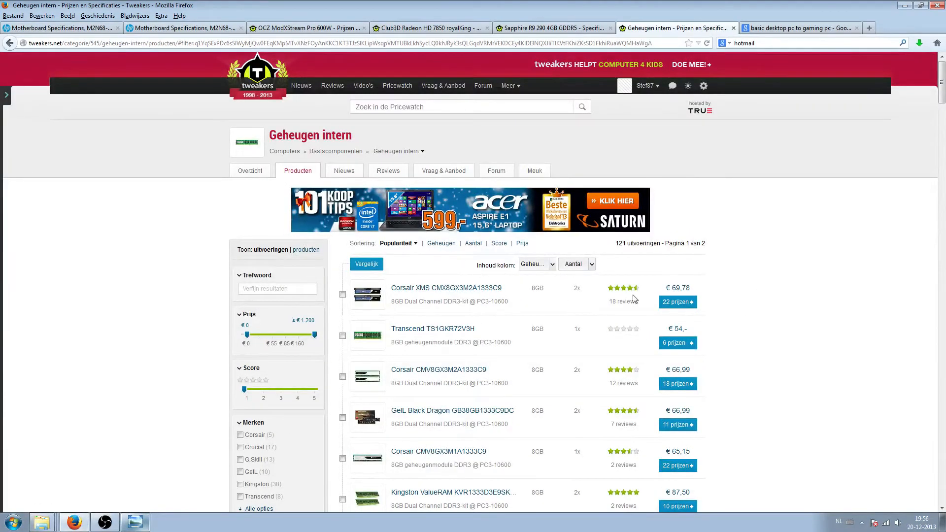
mouse_move(367, 296)
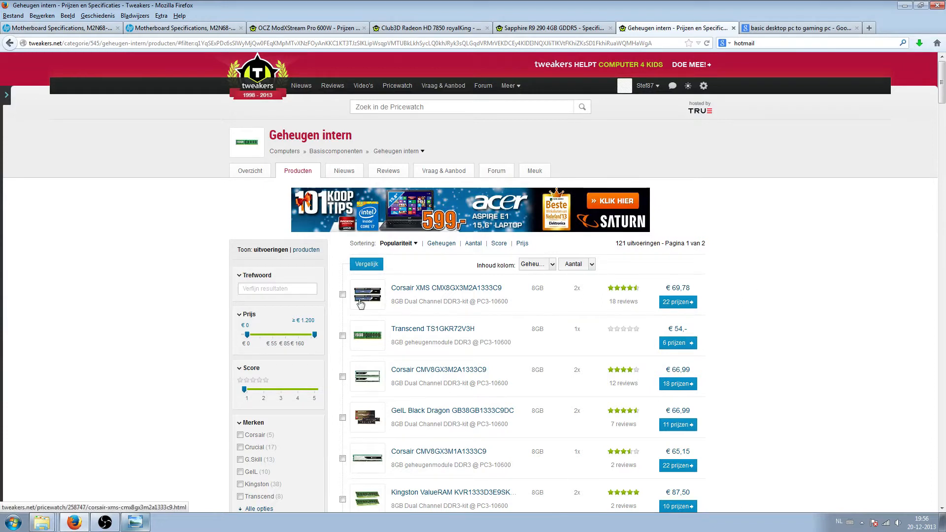
mouse_move(145, 79)
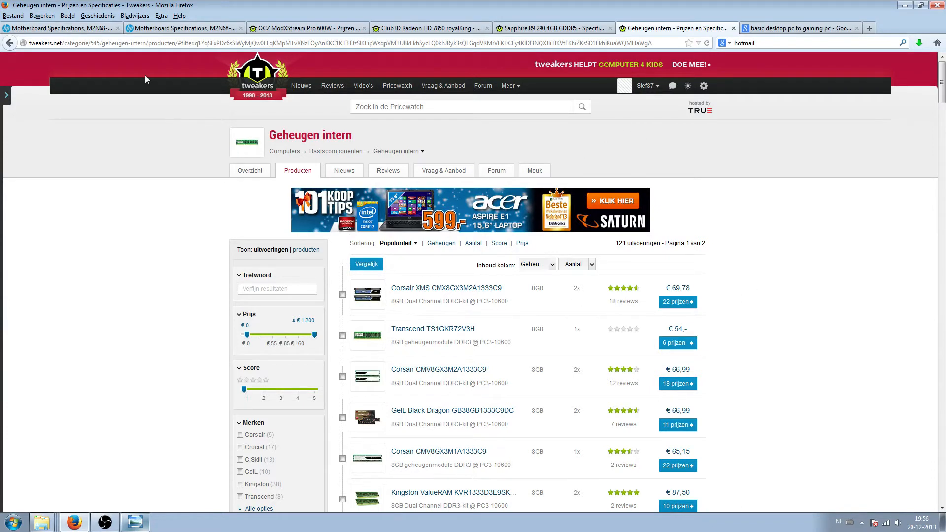
Return to the HP spec page and mark 'One PCI Express x16' under Expansion Slots
click(60, 28)
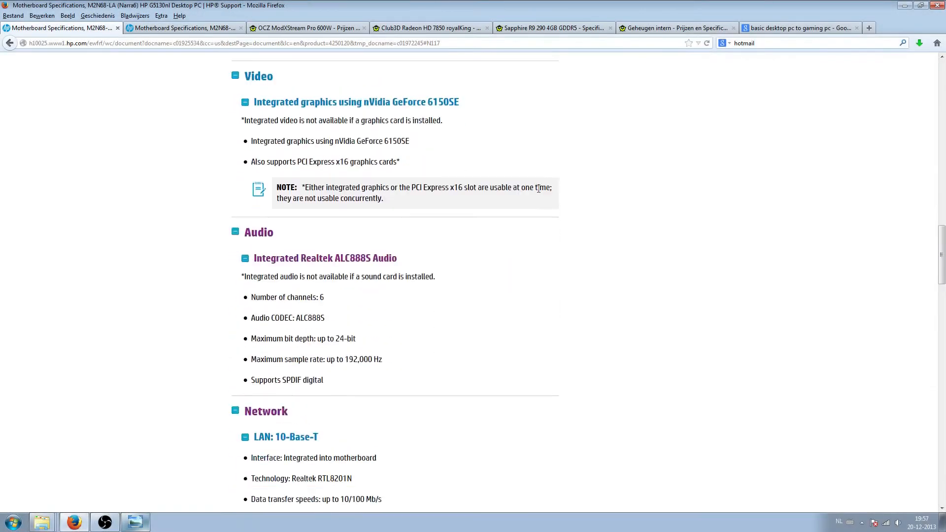
scroll(up, 3)
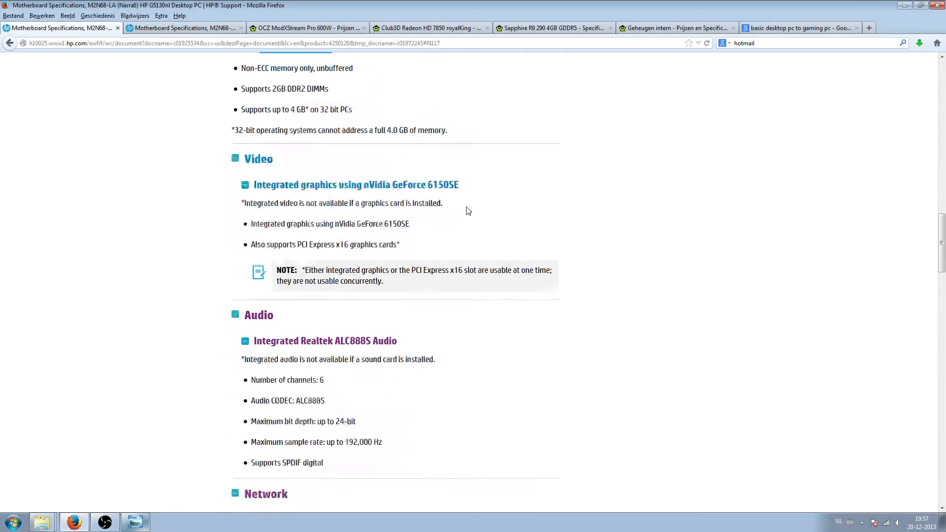
scroll(down, 3)
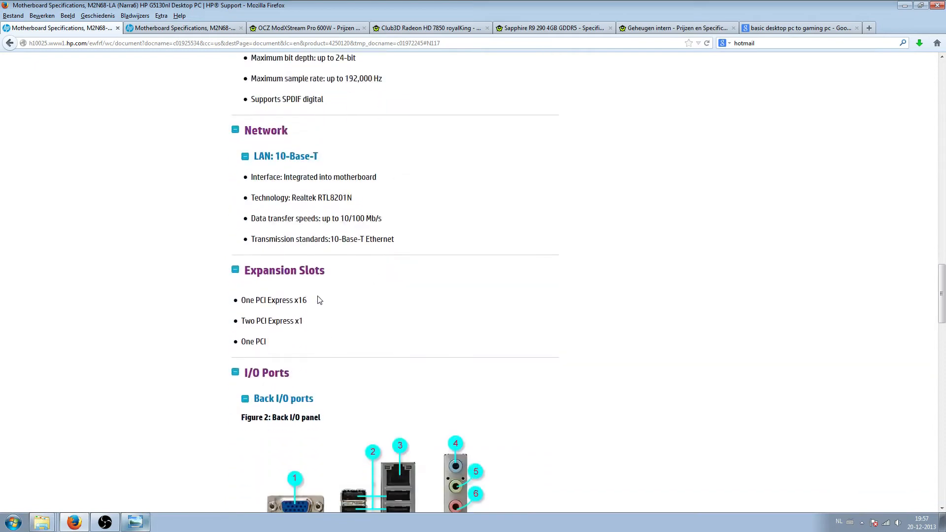
double_click(274, 300)
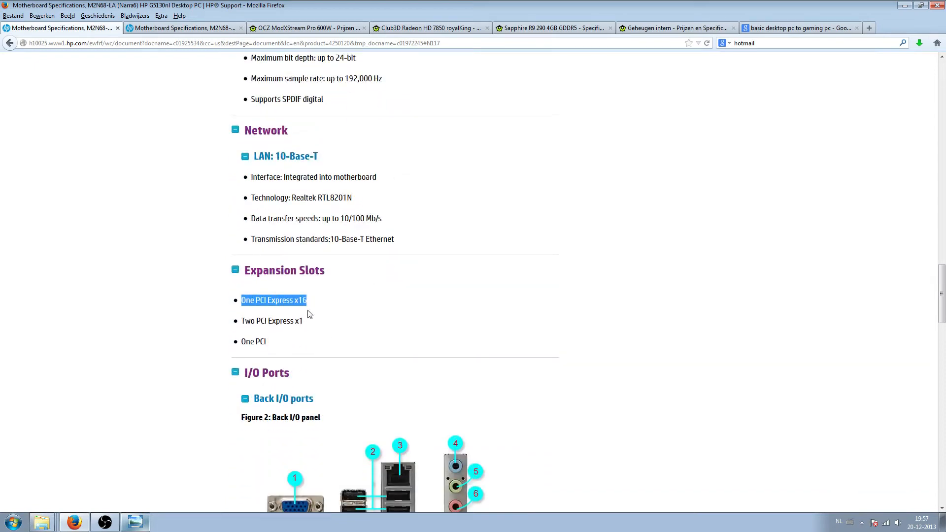
scroll(up, 3)
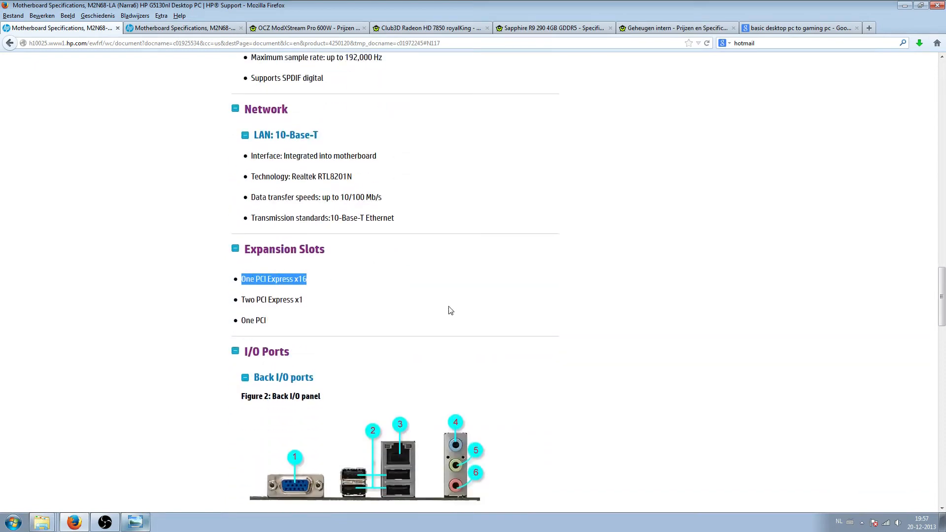
scroll(down, 3)
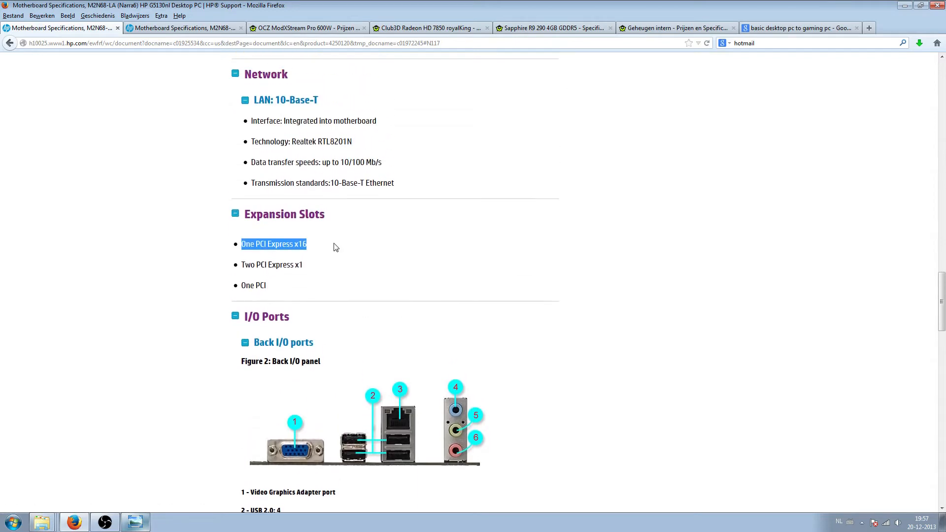
Bring Figure 3, the Motherboard layout diagram with PCIe x16 slot and DIMM sockets, into view
scroll(down, 3)
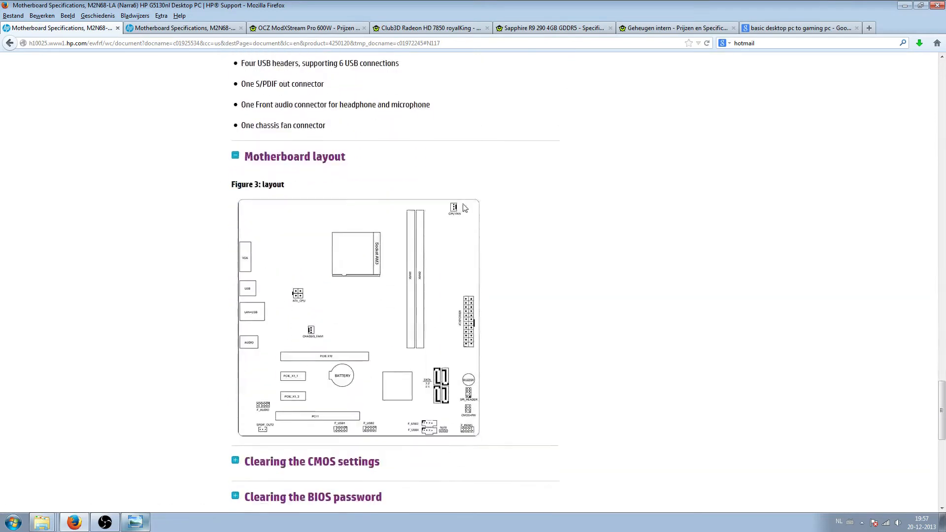
scroll(down, 3)
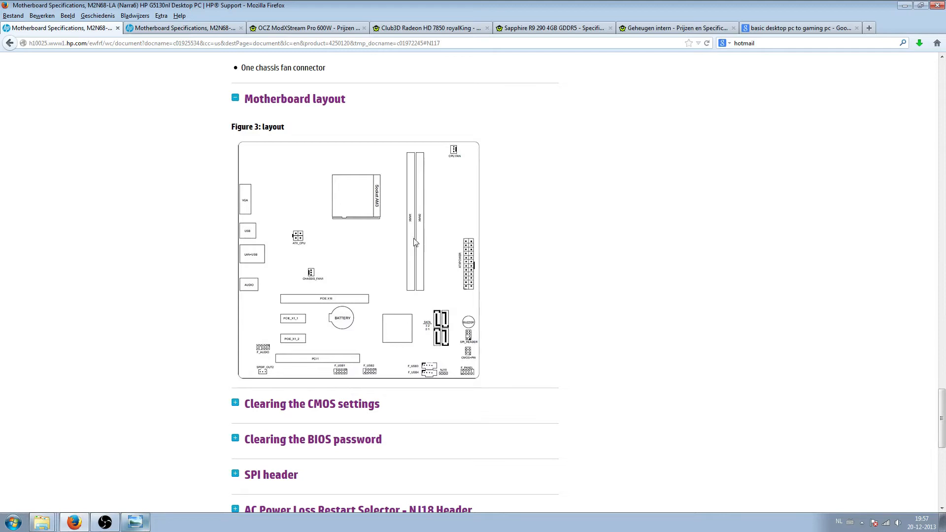
mouse_move(336, 225)
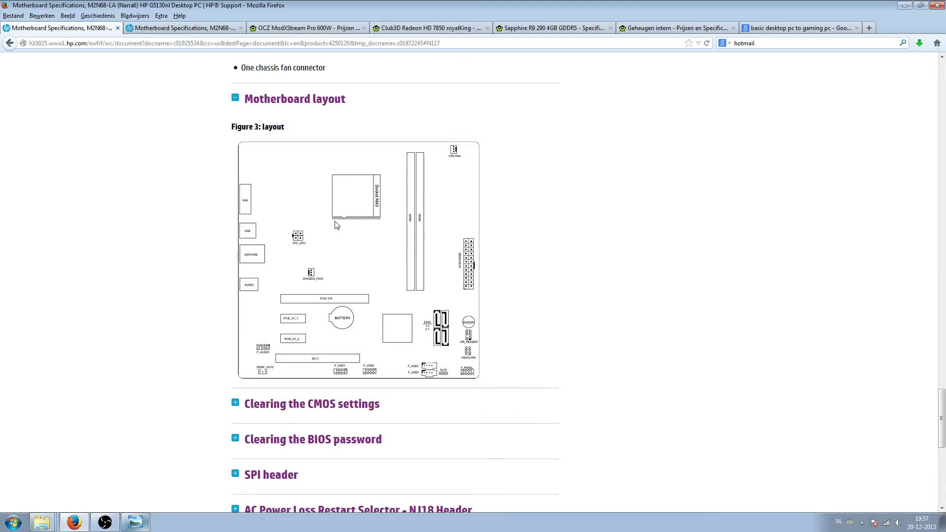
mouse_move(328, 315)
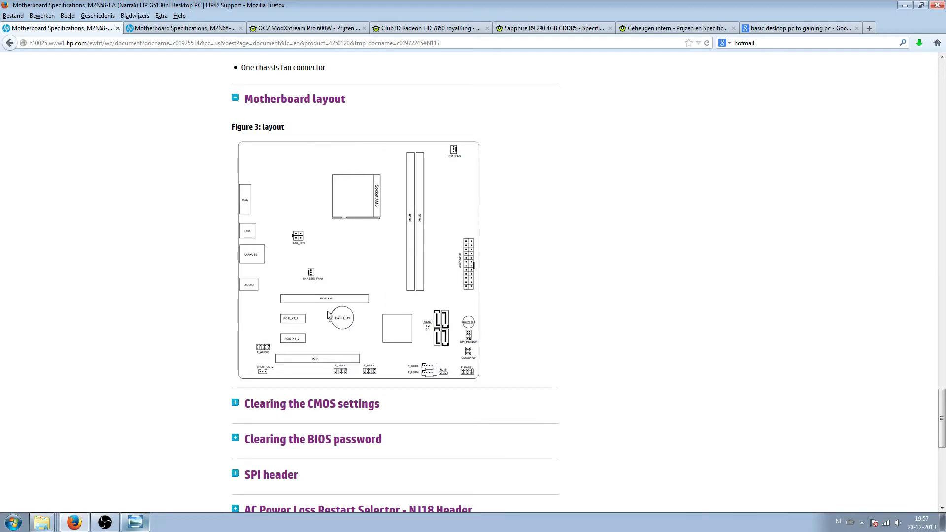
mouse_move(412, 236)
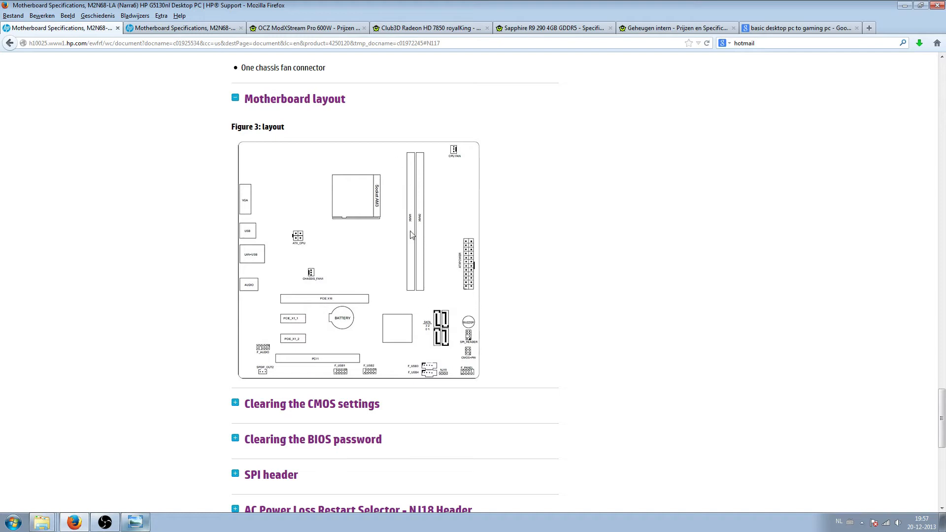
mouse_move(427, 242)
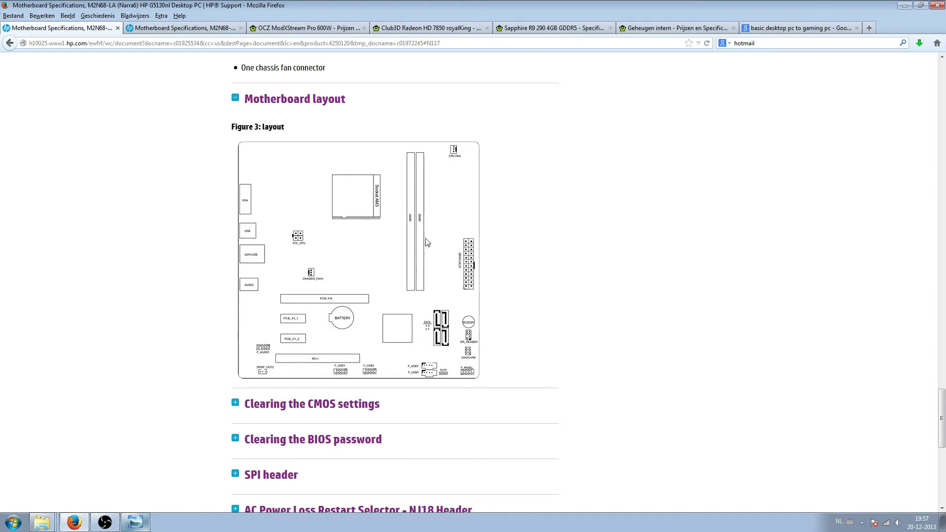
mouse_move(398, 161)
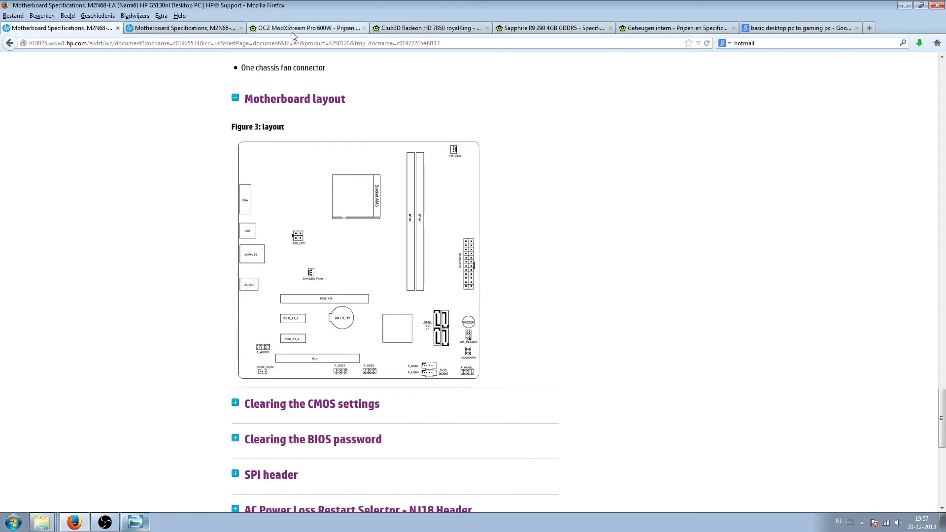
mouse_move(488, 271)
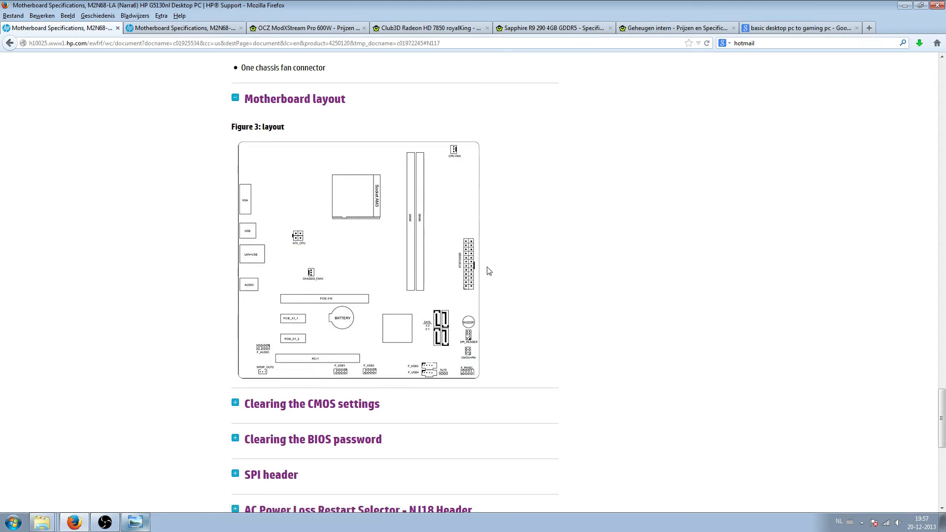
mouse_move(387, 201)
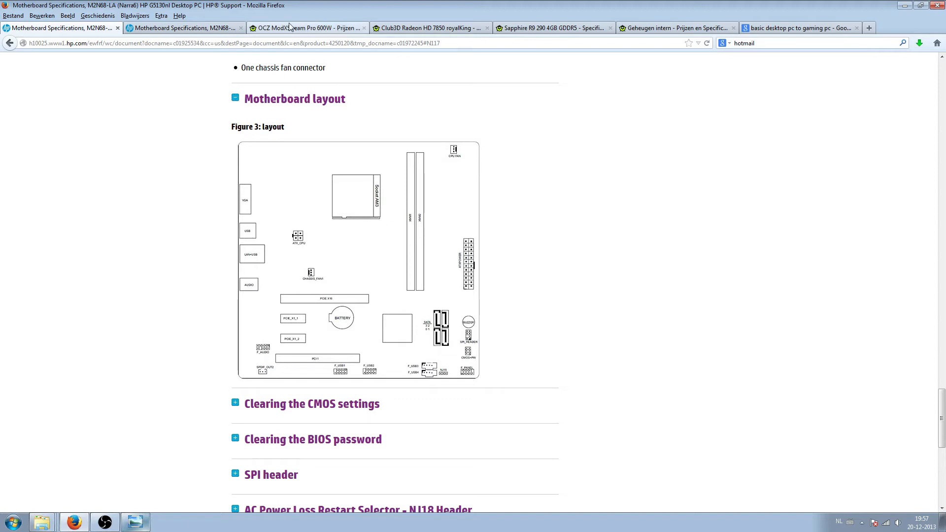
Show the OCZ ModXStream Pro 600W product page with its specs and shop prices, dismissing the enlarged photo
click(308, 28)
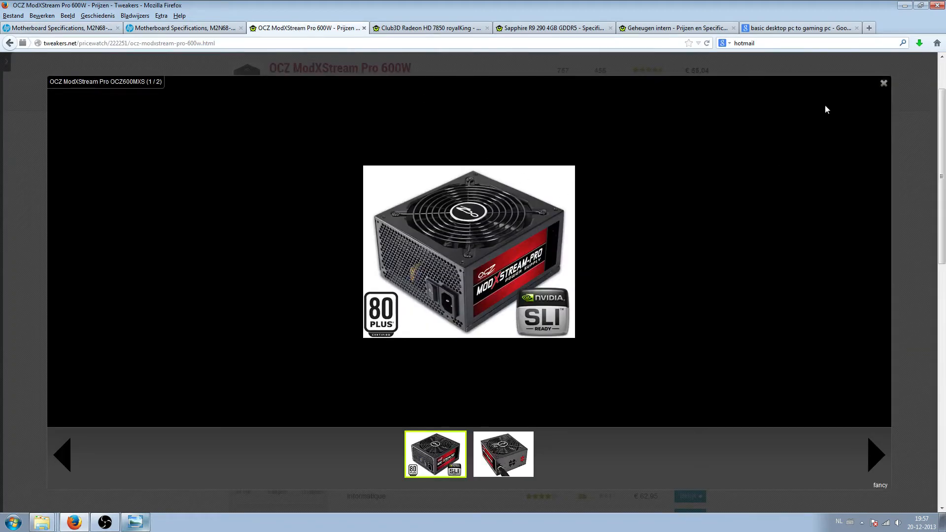
mouse_move(615, 137)
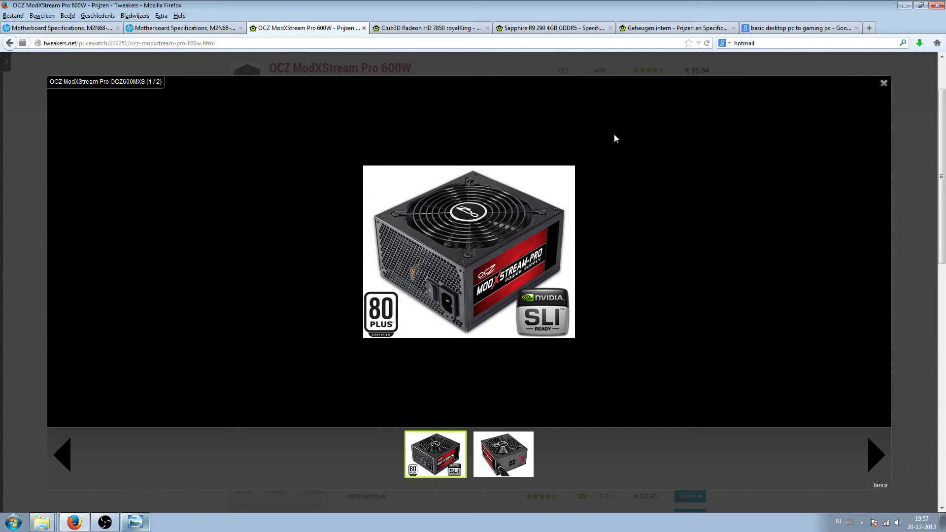
click(184, 27)
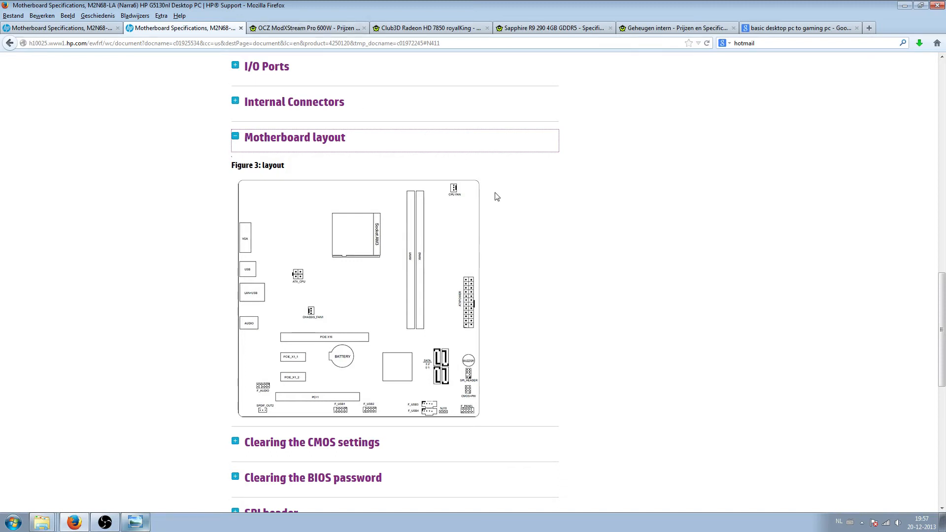
click(308, 27)
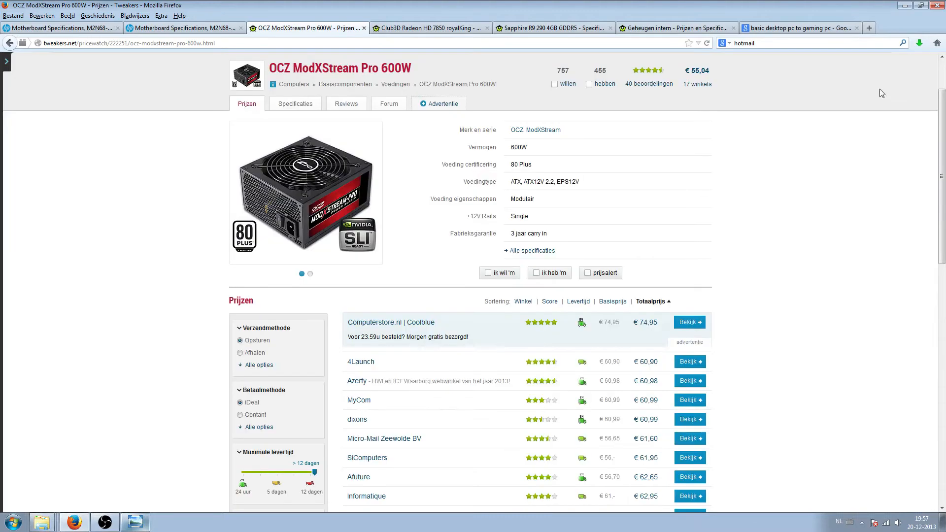
mouse_move(342, 207)
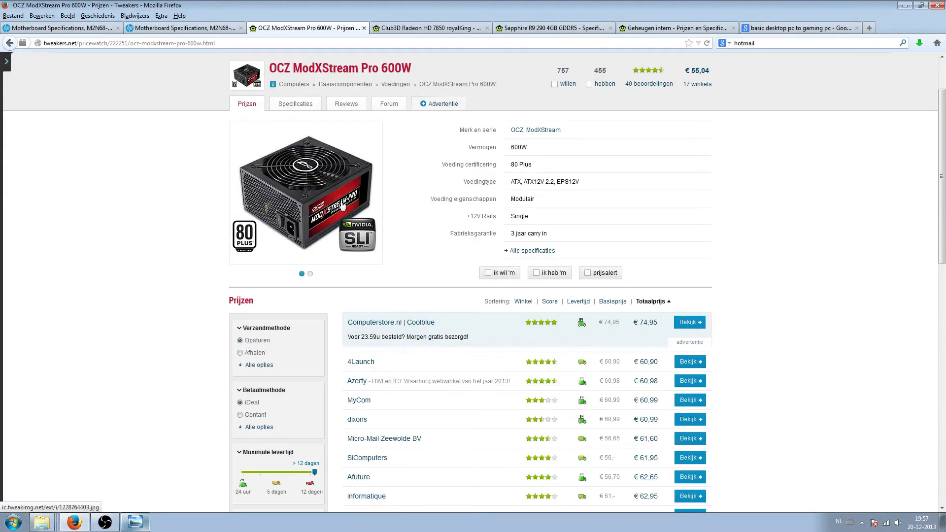